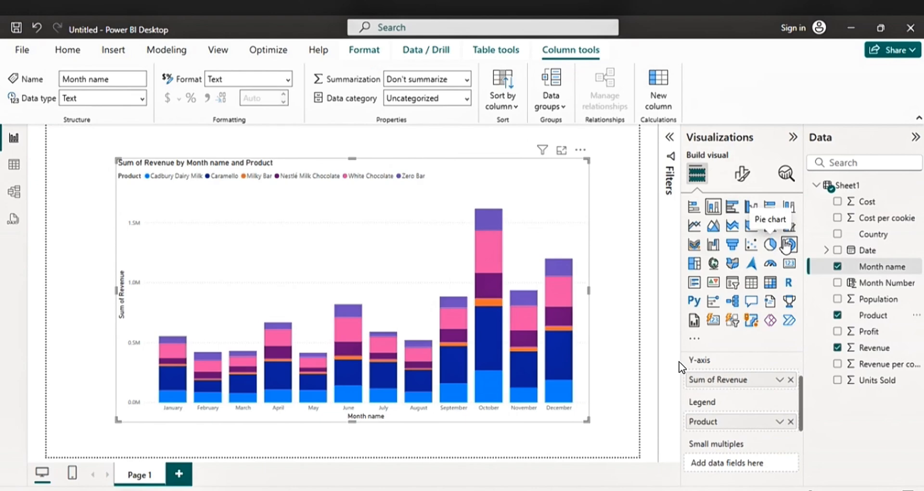
# Remove the existing chart so Page 1 starts blank with Sheet1 loaded
pyautogui.click(742, 174)
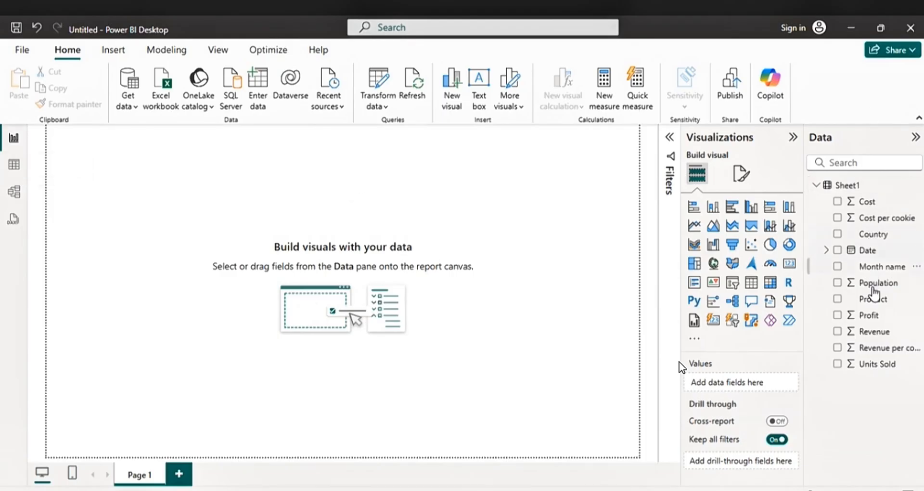
pyautogui.moveTo(13, 168)
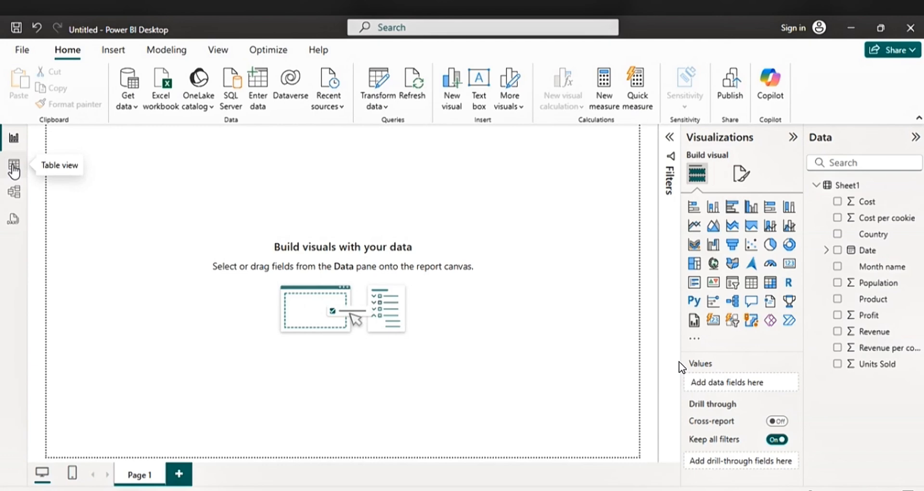
pyautogui.click(13, 165)
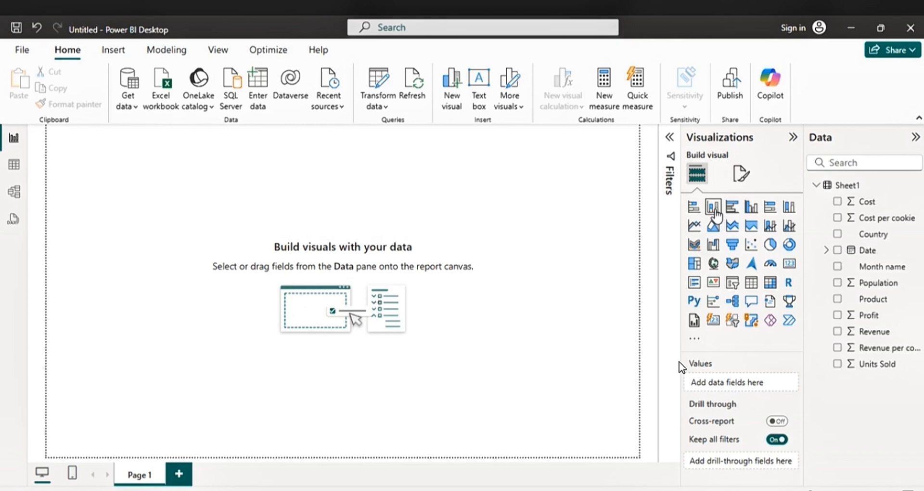
# Add an enlarged stacked column chart showing Sum of Revenue by Month name
pyautogui.click(713, 206)
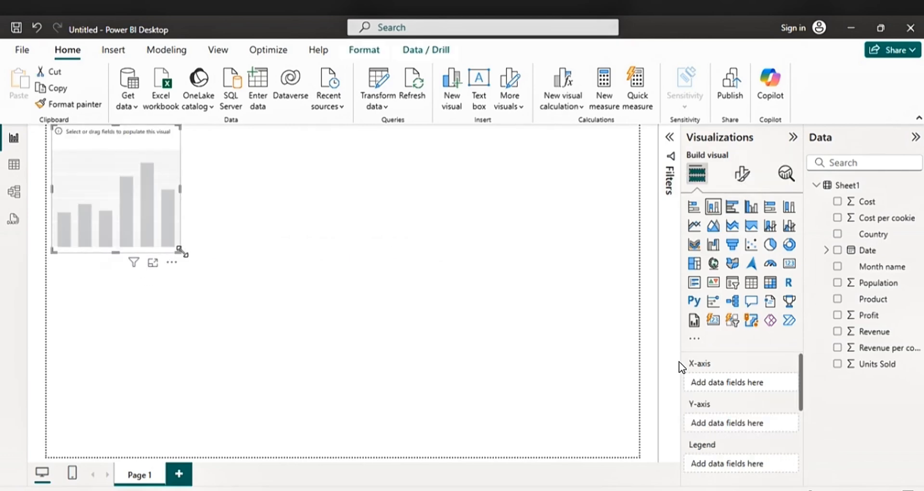
pyautogui.moveTo(183, 254); pyautogui.dragTo(441, 380)
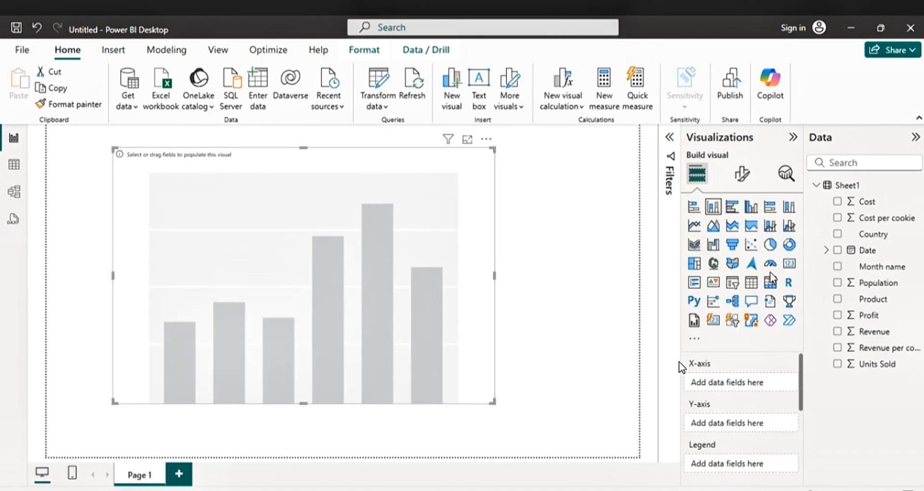
pyautogui.moveTo(882, 266)
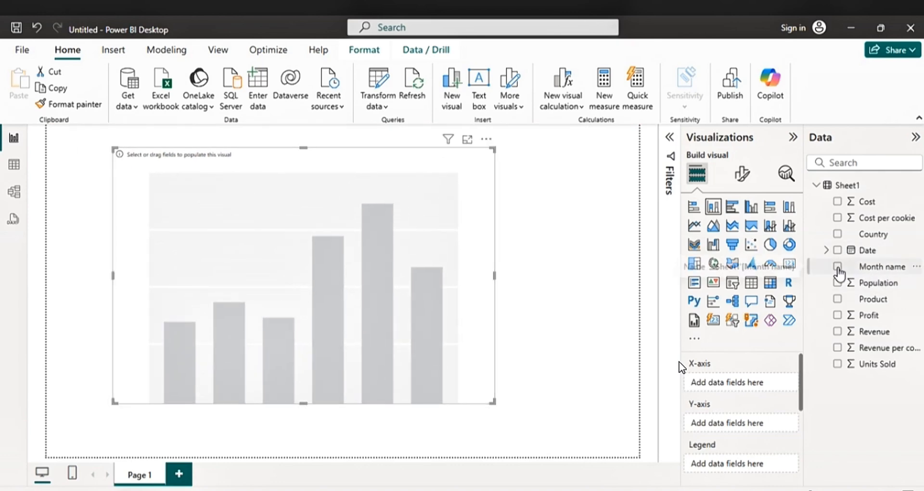
pyautogui.click(838, 266)
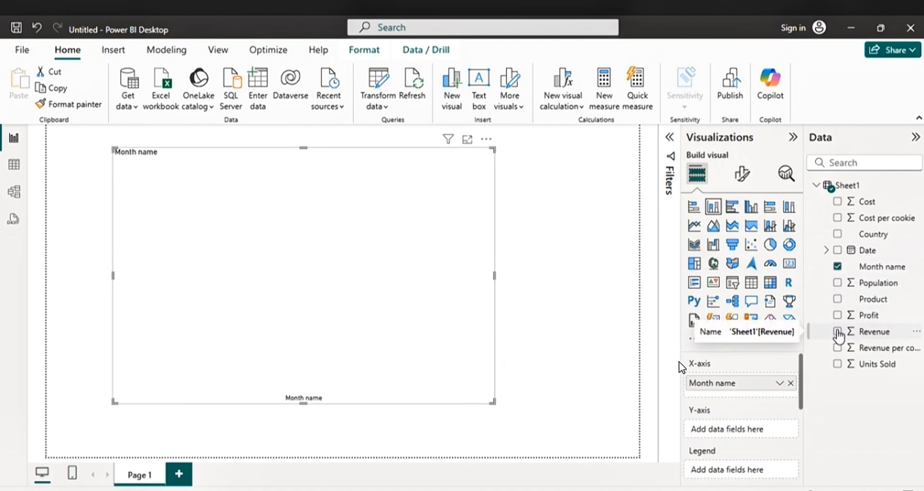
pyautogui.click(836, 331)
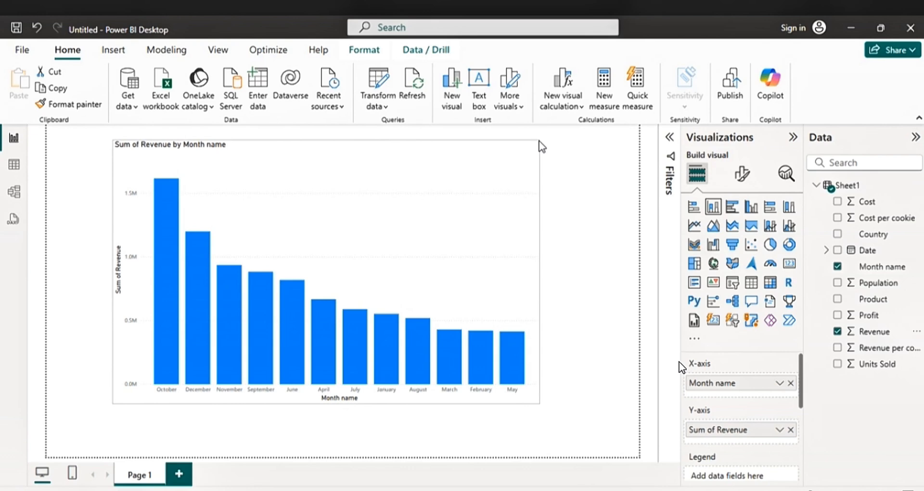
pyautogui.click(324, 277)
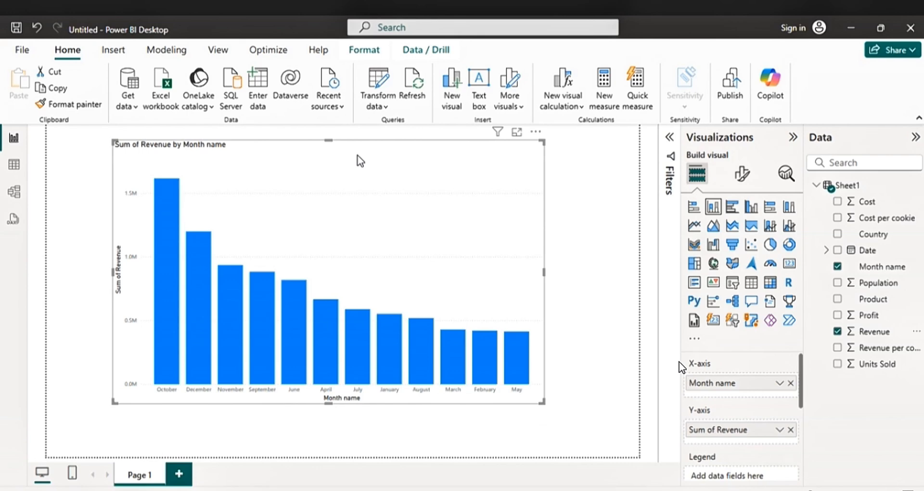
pyautogui.click(191, 474)
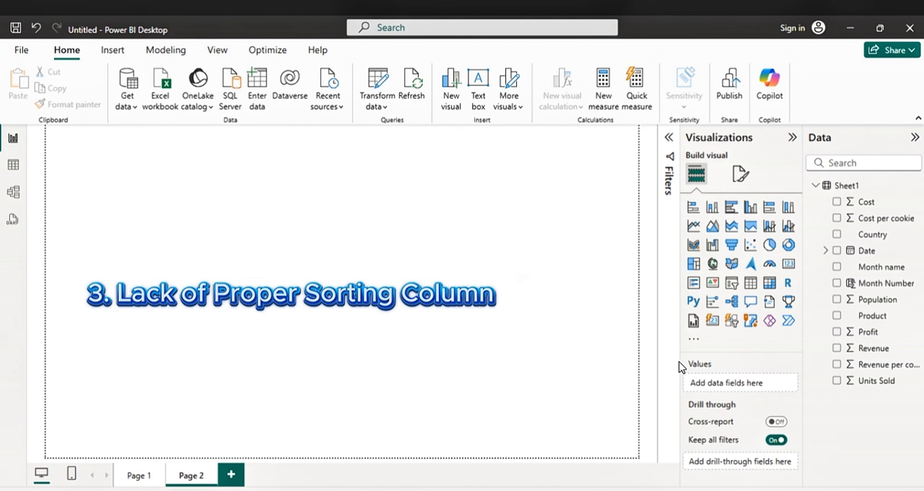
pyautogui.click(139, 475)
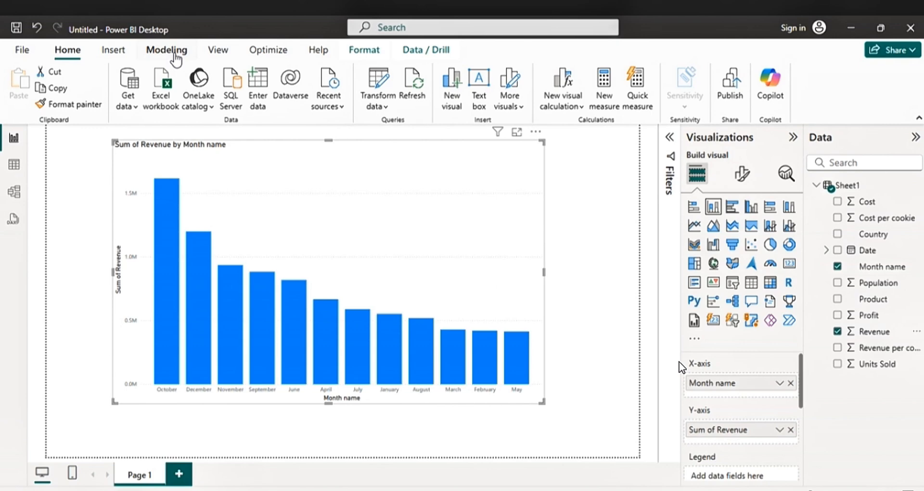
pyautogui.moveTo(209, 98)
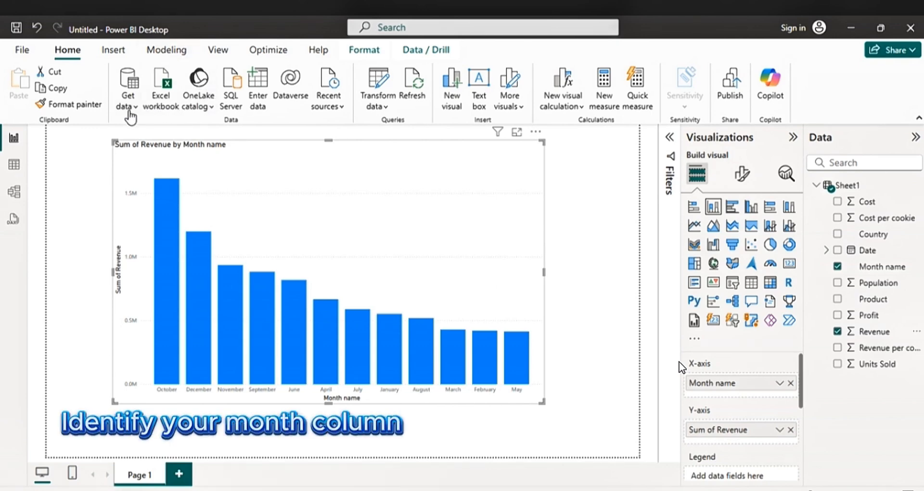
pyautogui.moveTo(13, 167)
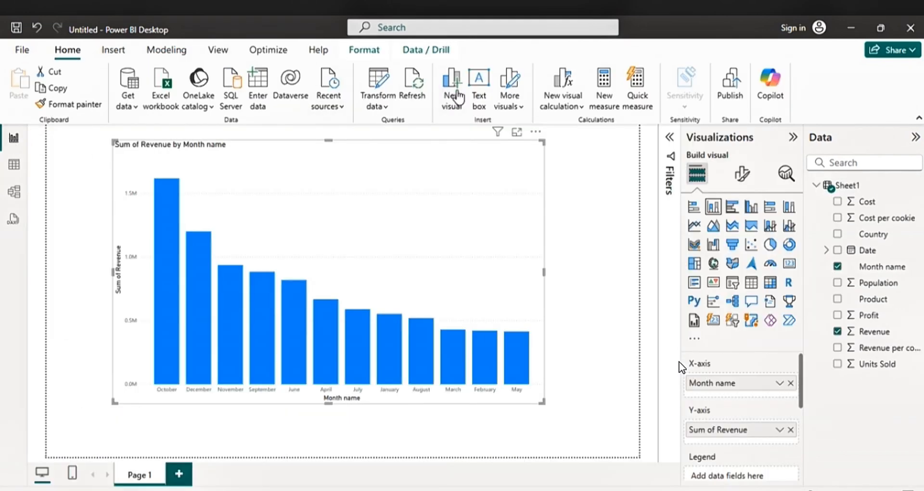
pyautogui.moveTo(537, 252)
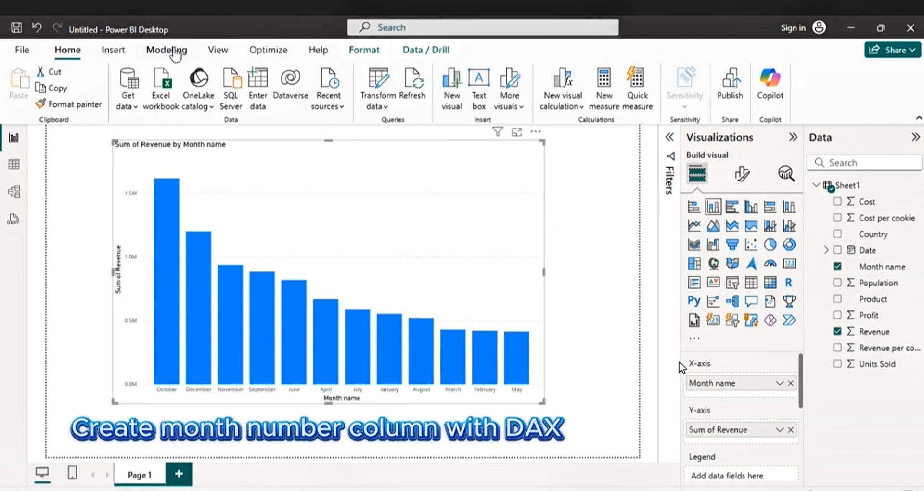
# Create the calculated column Month Number = MONTH(Sheet1[Date]) via Modeling > New column
pyautogui.click(167, 50)
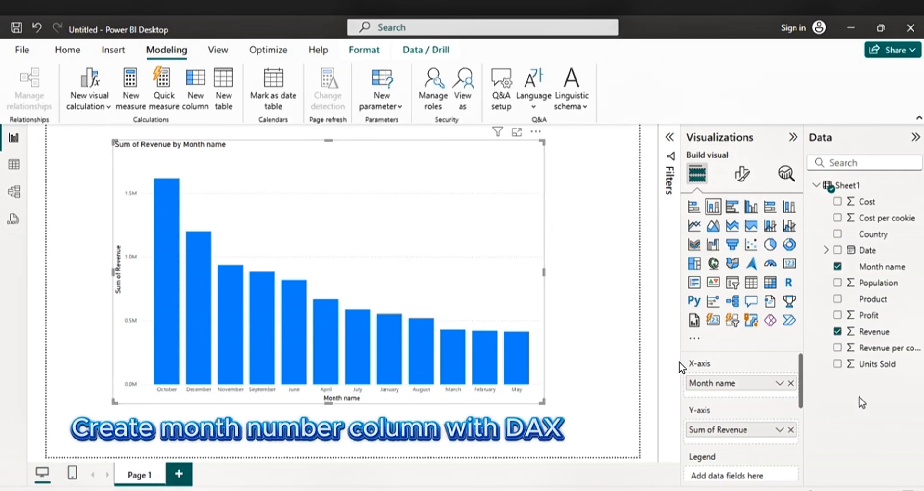
pyautogui.moveTo(194, 86)
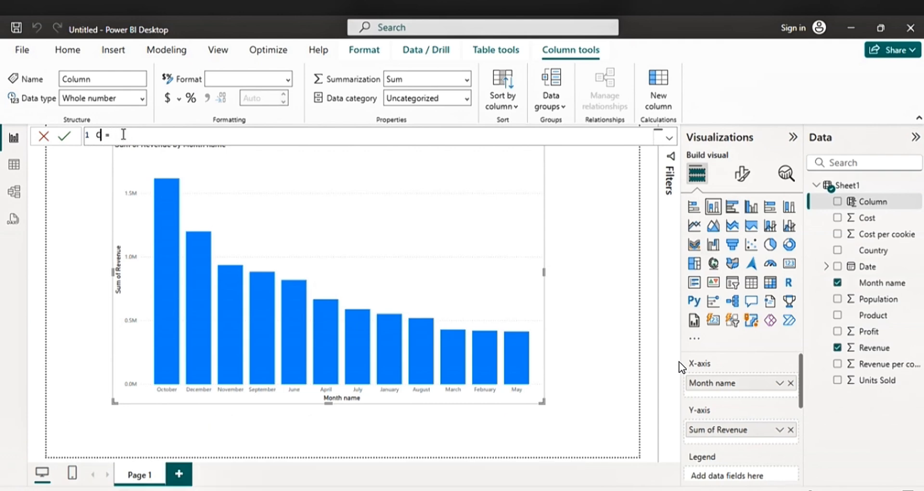
pyautogui.write('Mint')
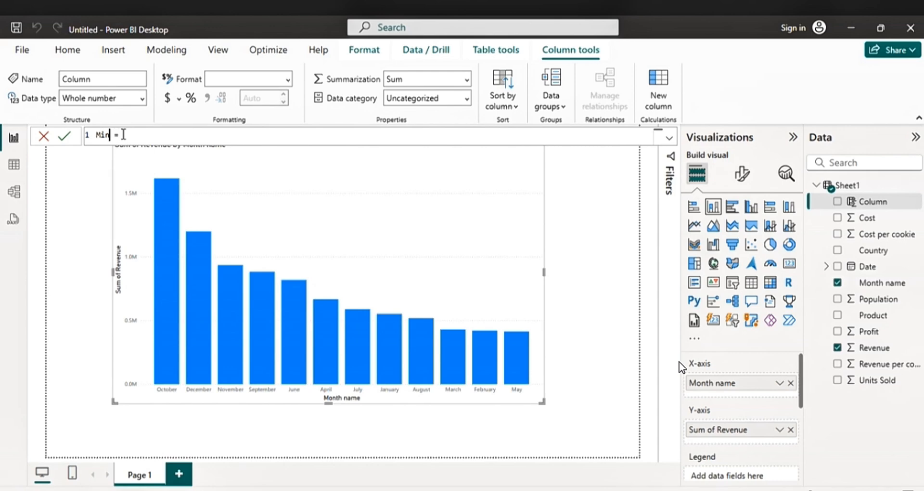
pyautogui.write('Month Numbe')
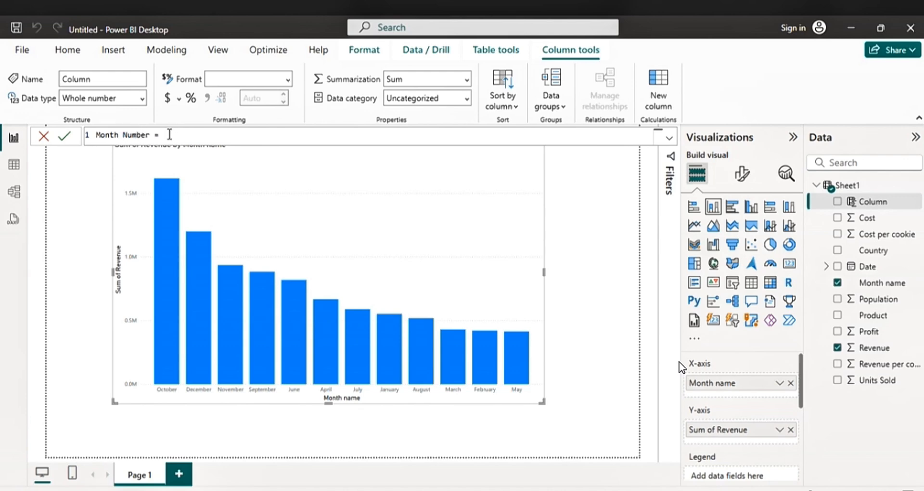
pyautogui.write('m')
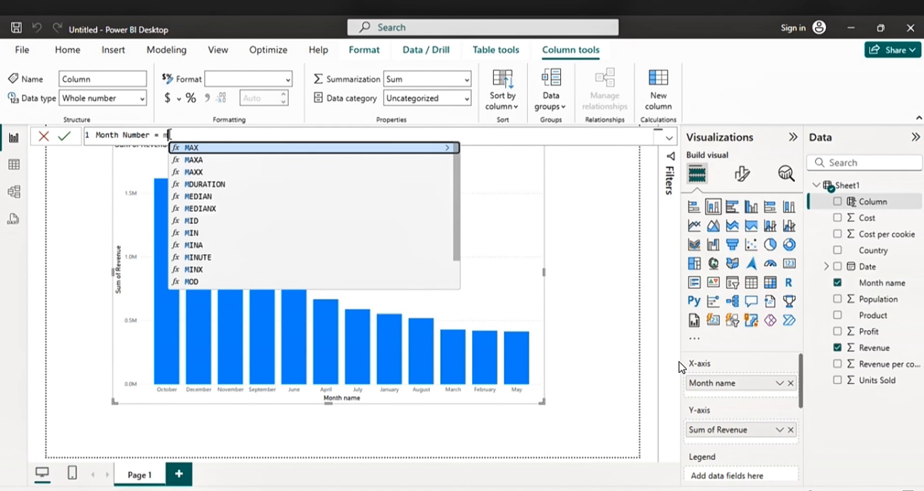
pyautogui.write('onth')
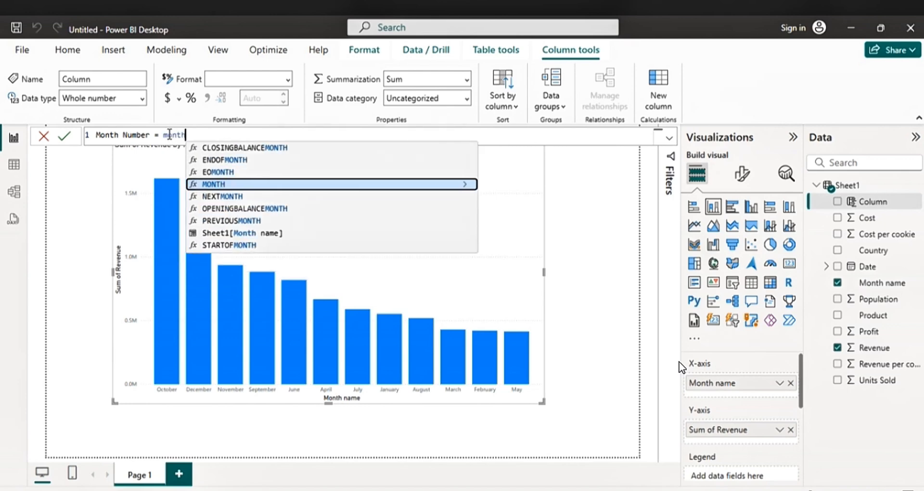
pyautogui.click(213, 184)
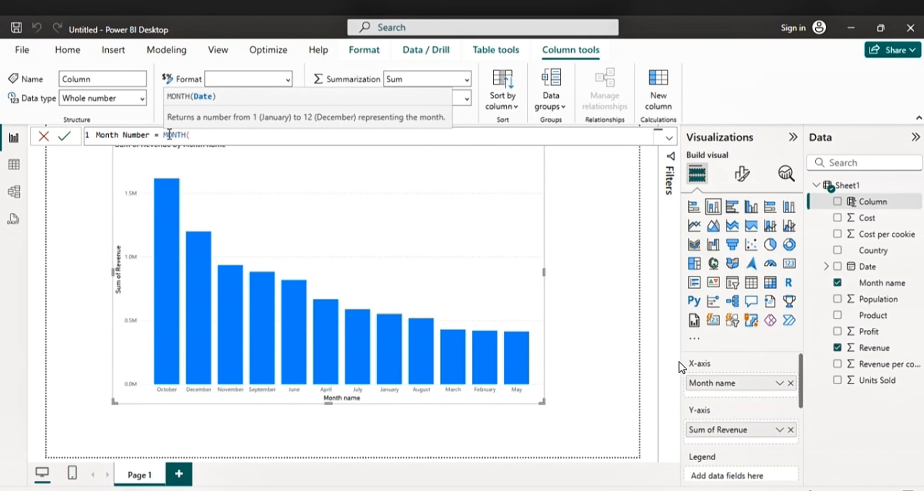
pyautogui.write('sh')
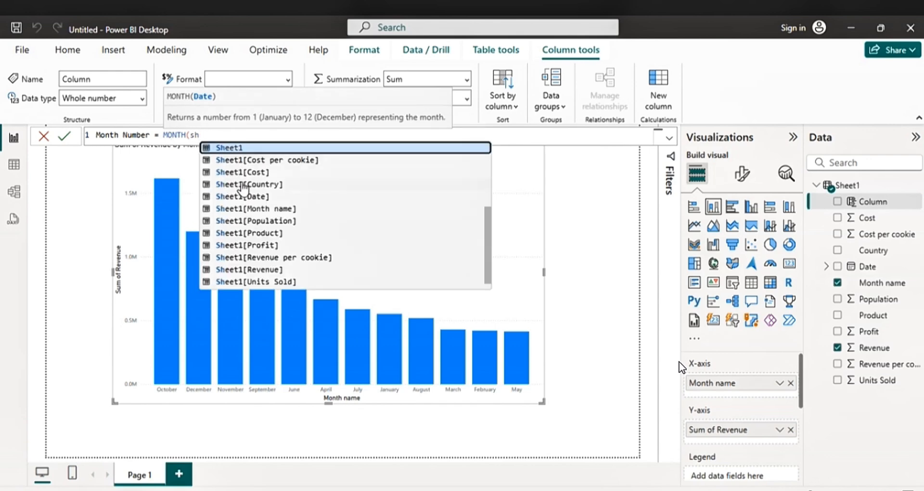
pyautogui.click(229, 147)
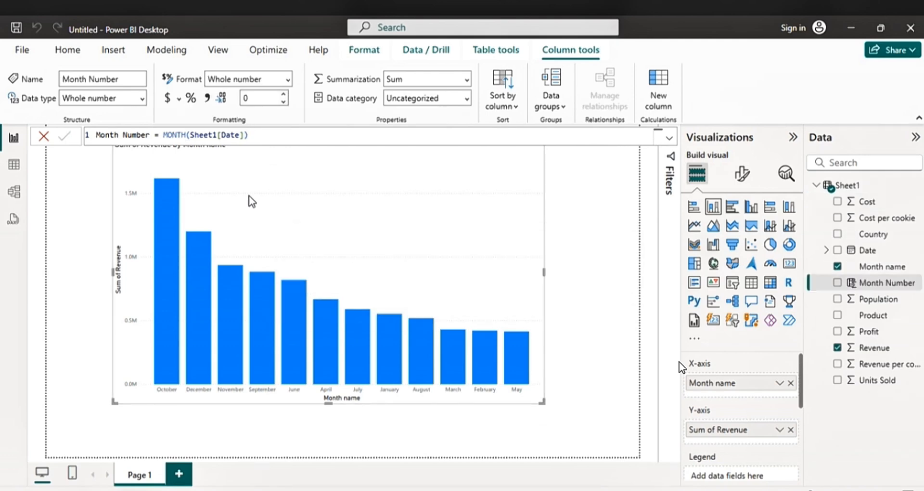
pyautogui.moveTo(382, 184)
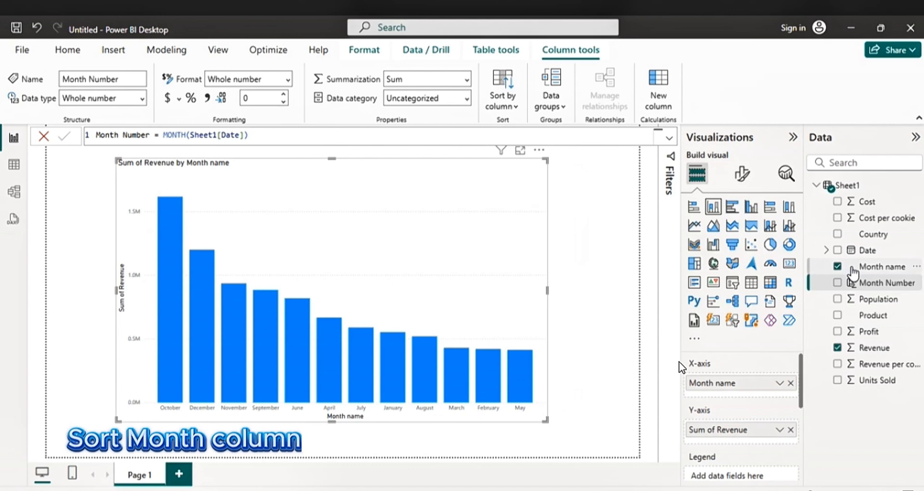
pyautogui.moveTo(882, 266)
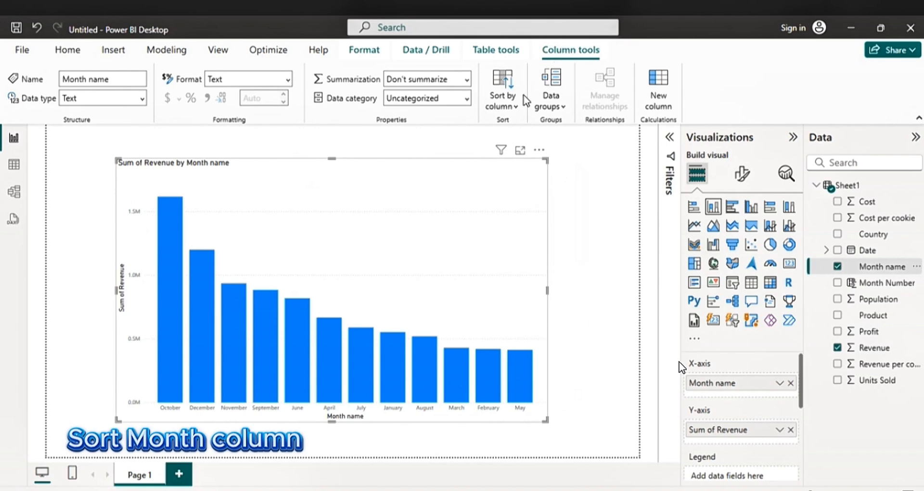
pyautogui.moveTo(502, 94)
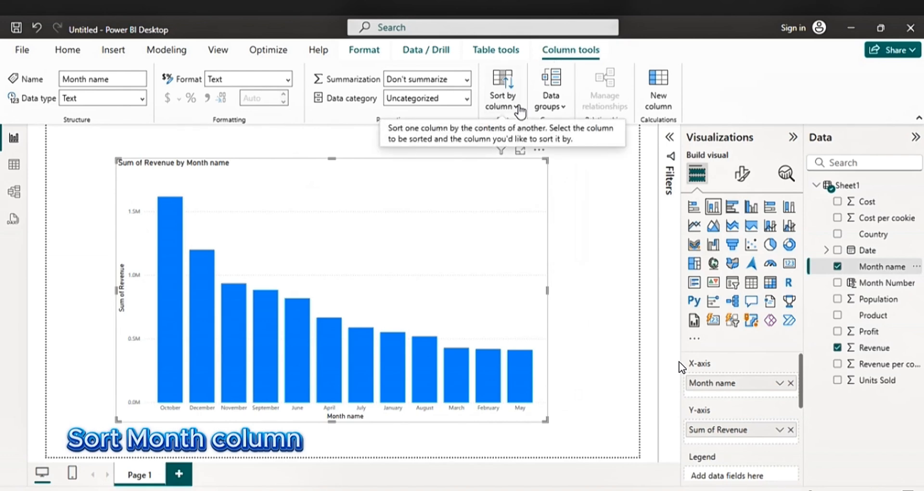
# Set Month name's Sort by column to Month Number
pyautogui.click(502, 89)
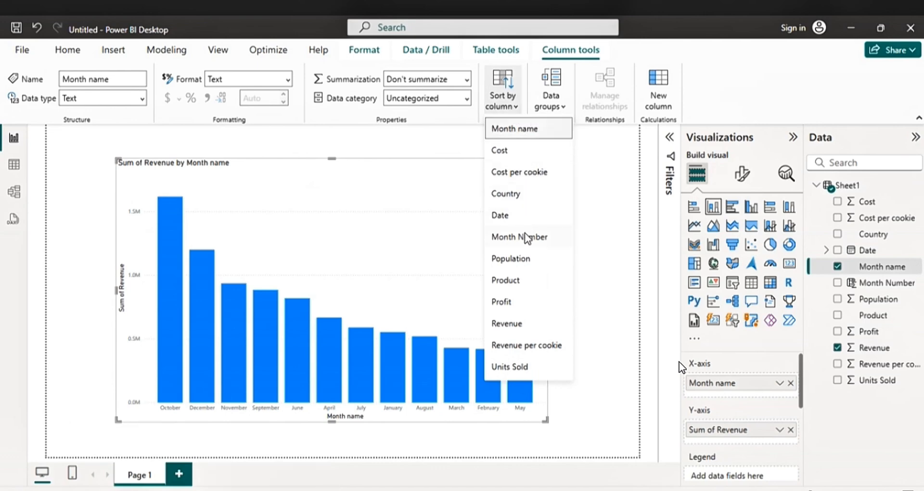
pyautogui.click(520, 237)
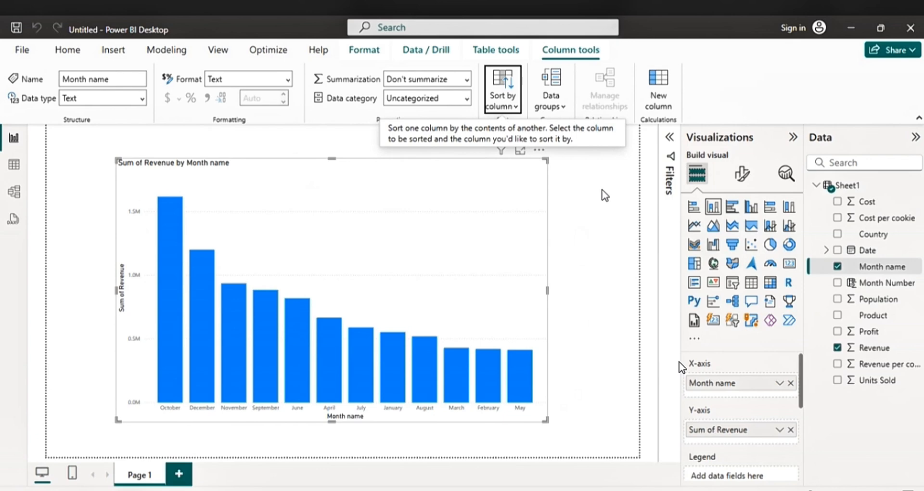
pyautogui.moveTo(539, 160)
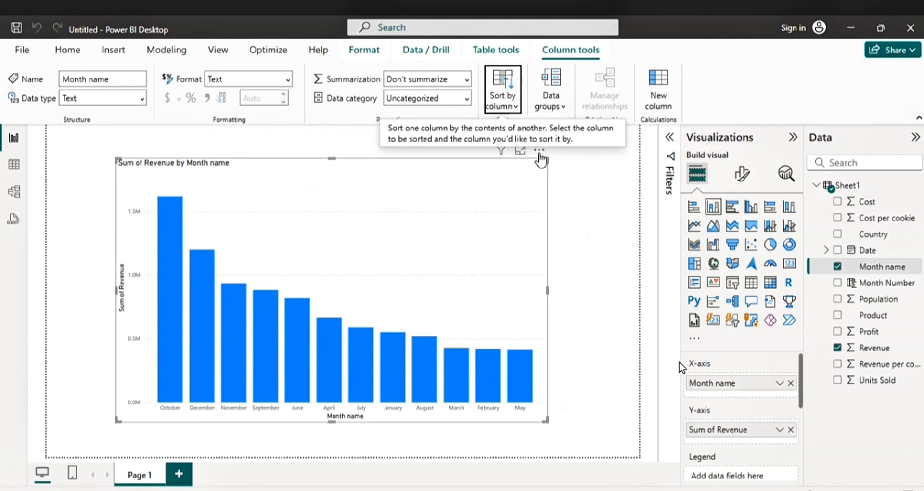
# Sort the chart's Month name axis ascending so months run January to December
pyautogui.click(538, 150)
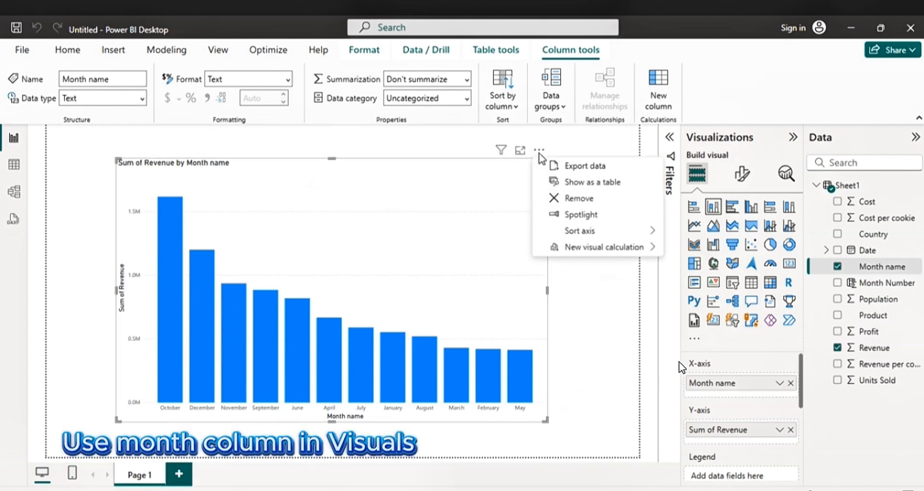
pyautogui.moveTo(579, 230)
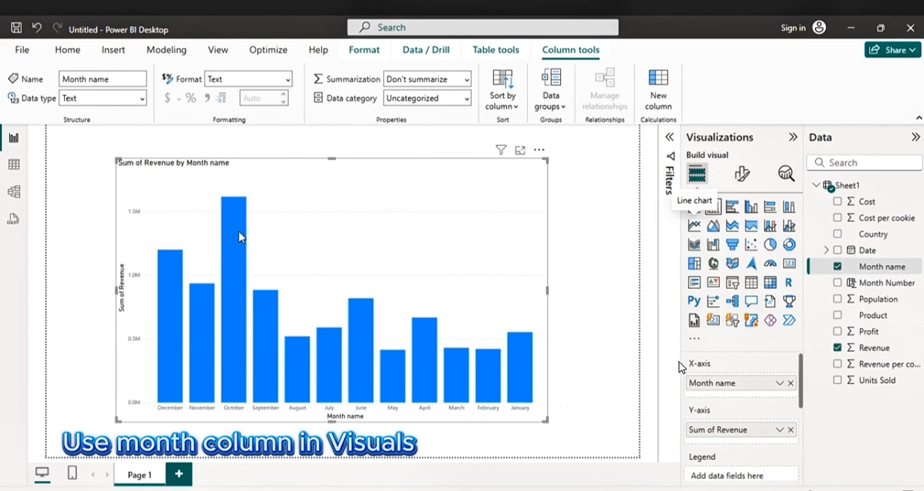
pyautogui.moveTo(539, 158)
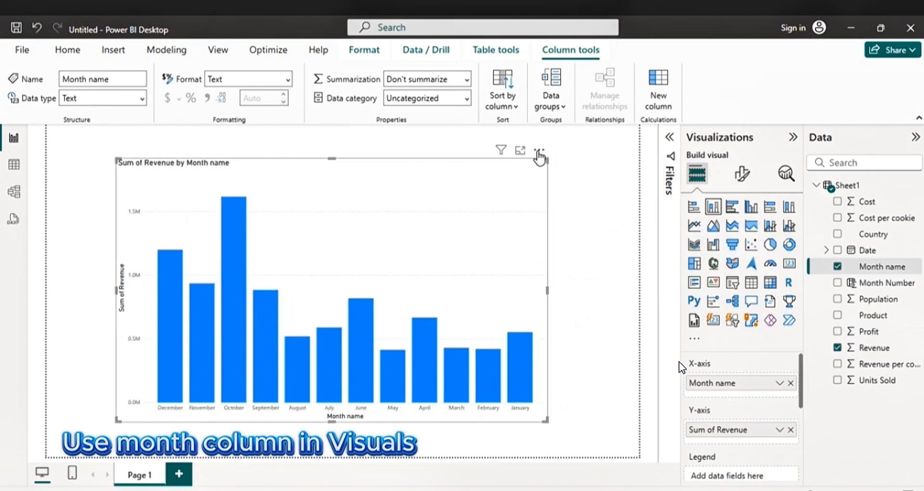
pyautogui.click(539, 150)
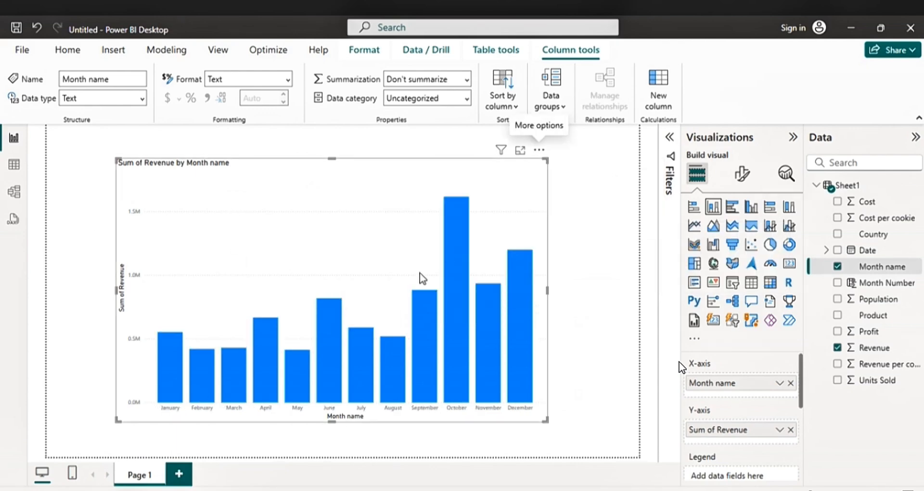
pyautogui.moveTo(553, 233)
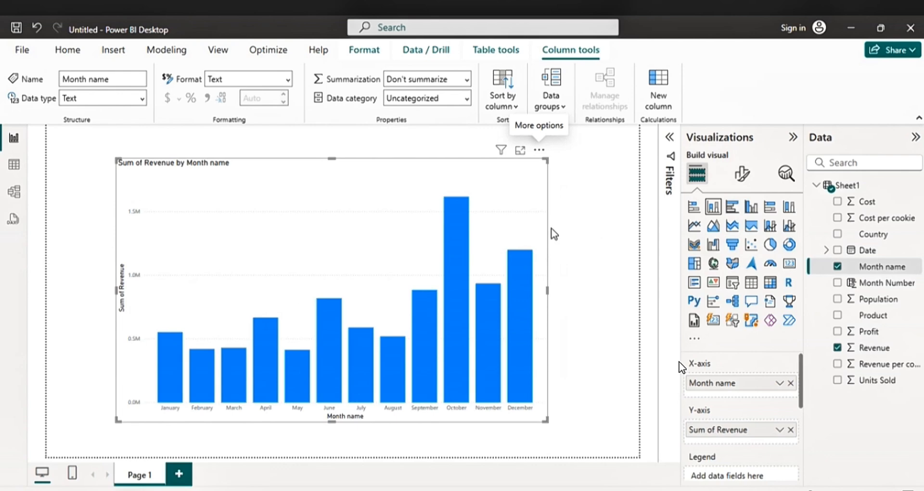
pyautogui.moveTo(657, 260)
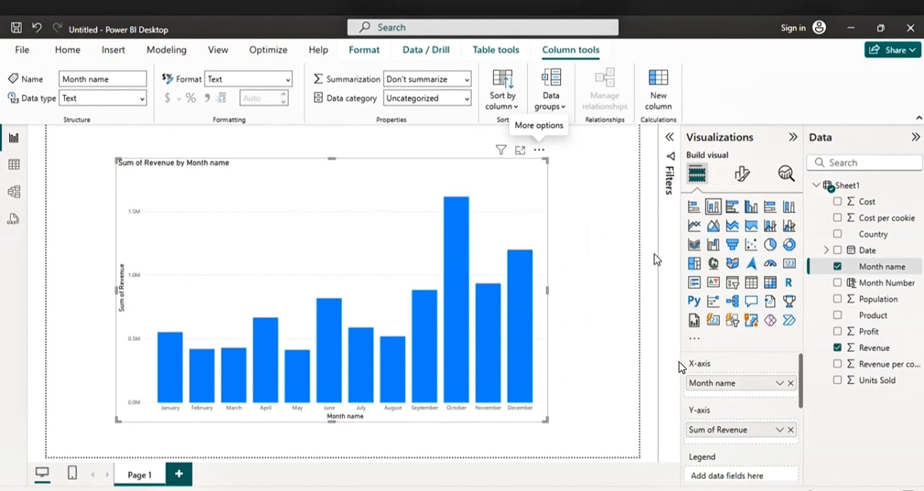
pyautogui.moveTo(715, 342)
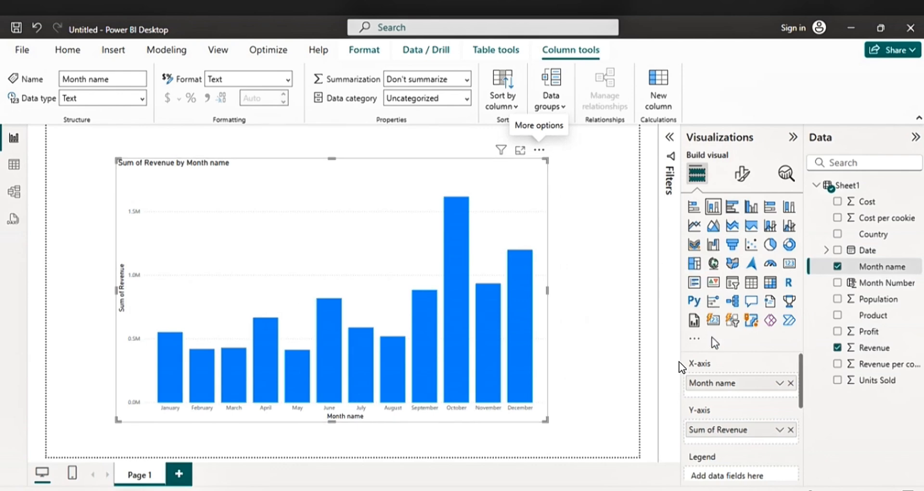
pyautogui.moveTo(853, 315)
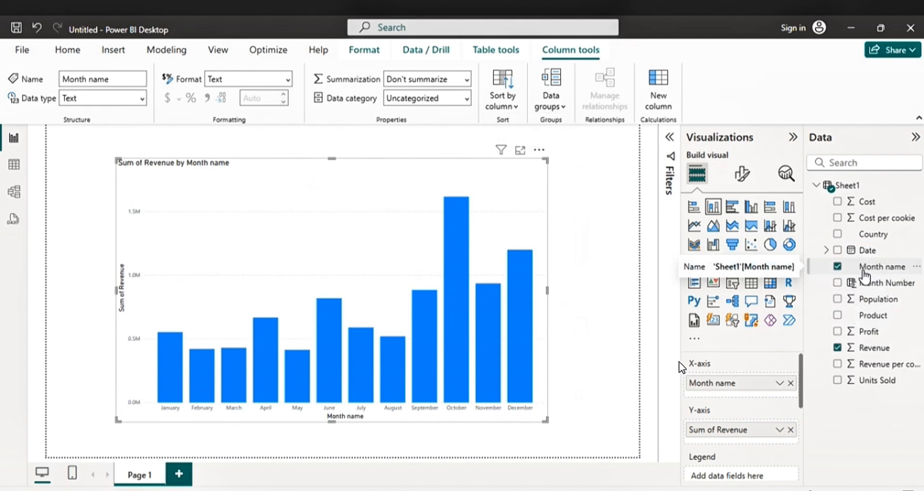
pyautogui.moveTo(449, 191)
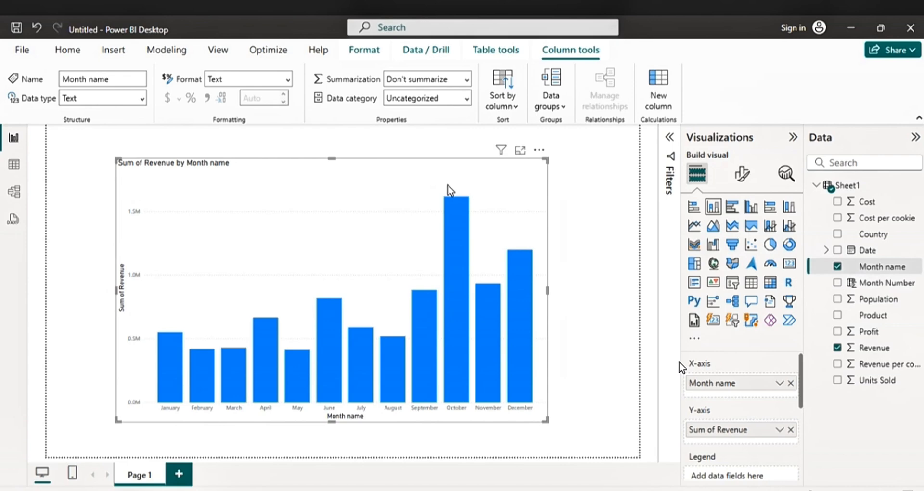
pyautogui.moveTo(404, 188)
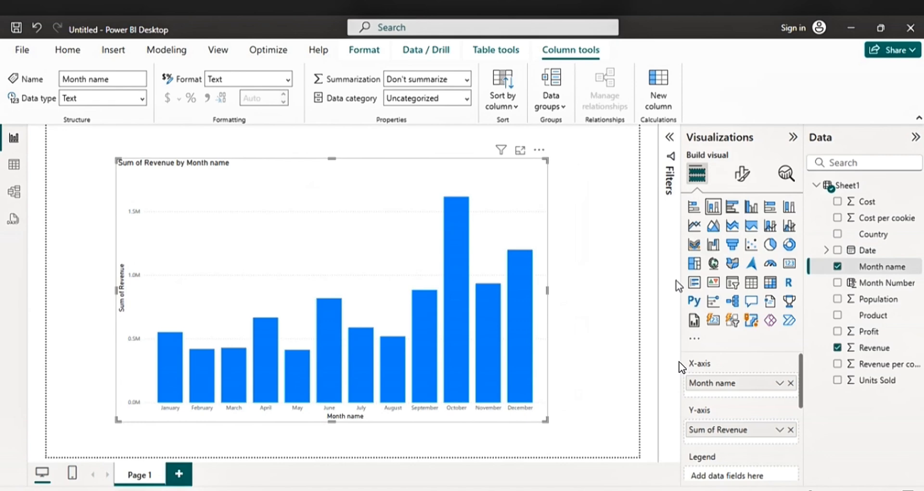
pyautogui.moveTo(811, 362)
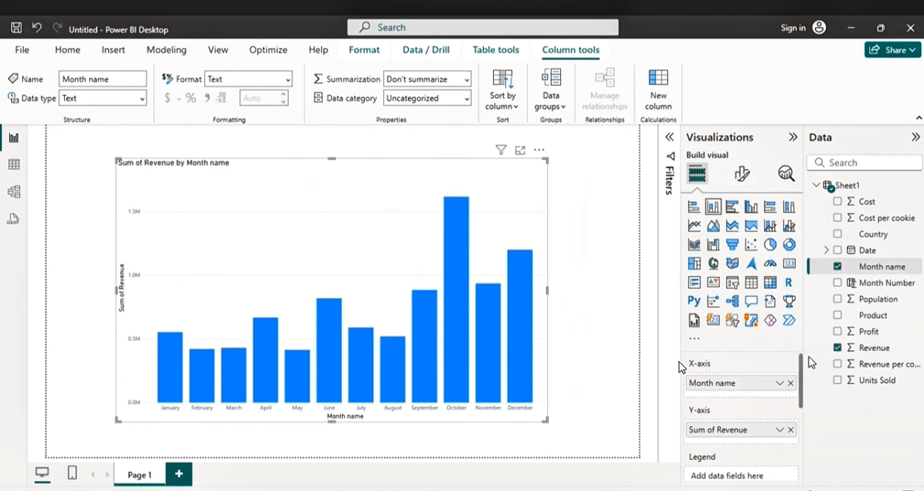
pyautogui.moveTo(869, 320)
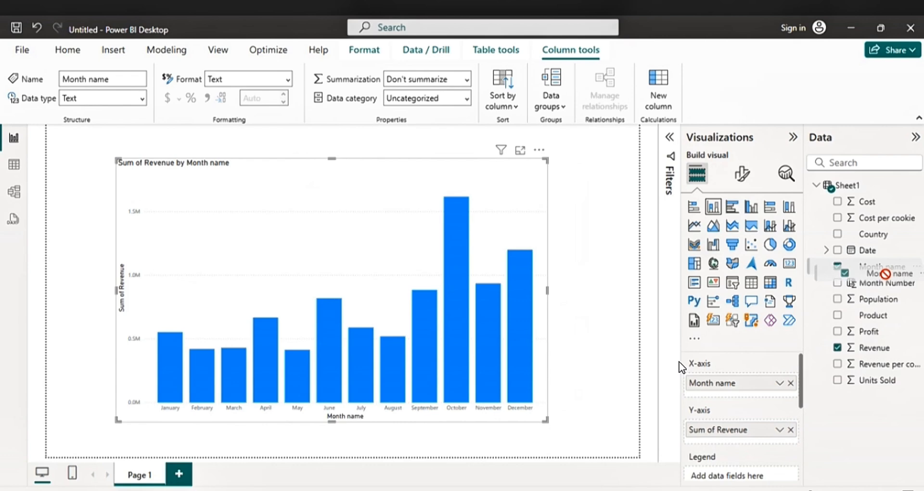
# Drag Product into the Legend well to stack each month's revenue by product
pyautogui.scroll(-3)
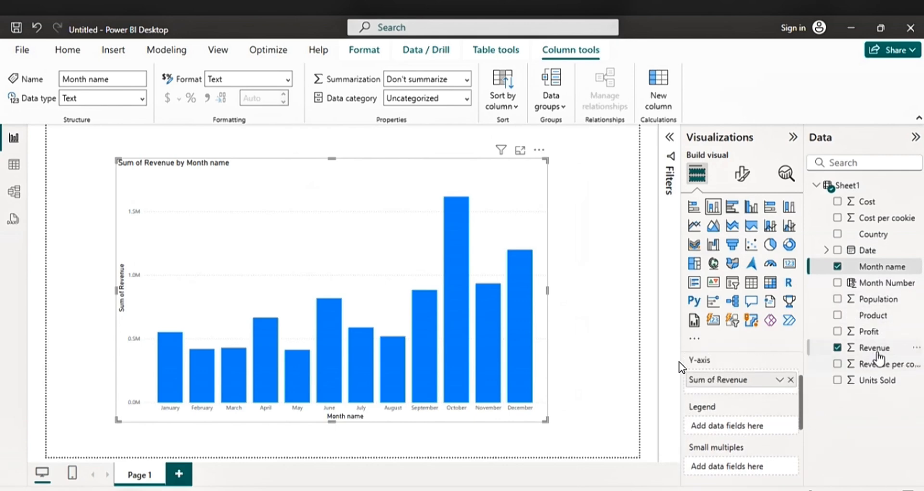
pyautogui.moveTo(873, 315); pyautogui.dragTo(839, 396)
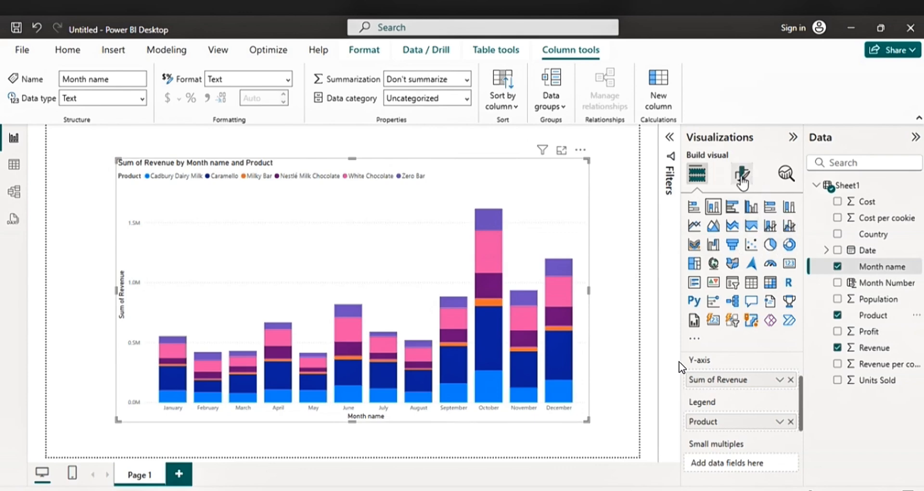
# Set the legend position to Center right in Format visual > Legend
pyautogui.click(741, 174)
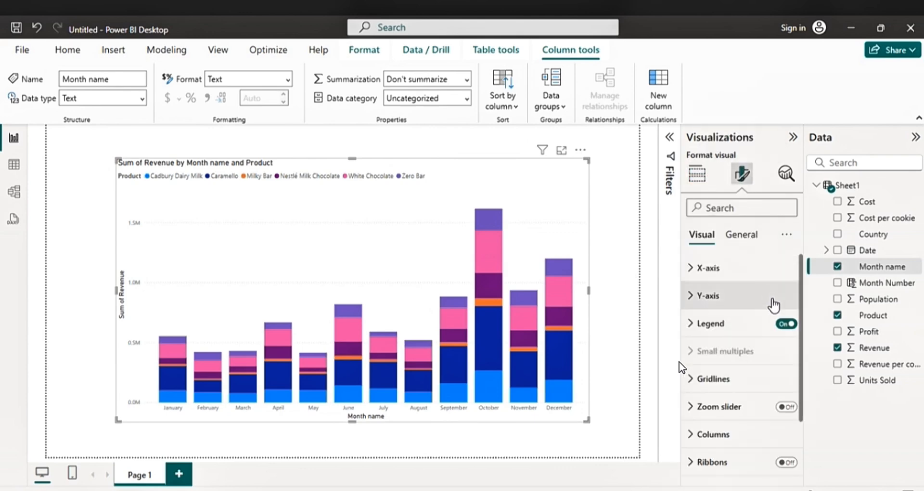
pyautogui.click(708, 323)
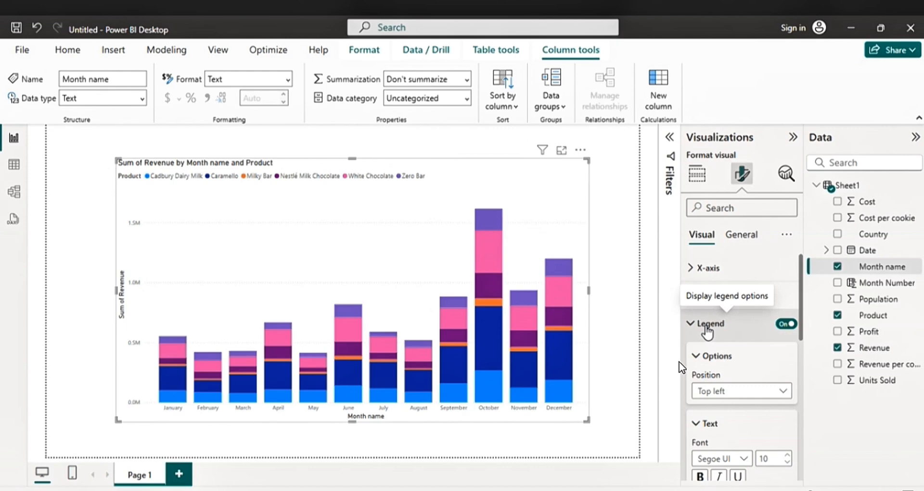
pyautogui.click(741, 391)
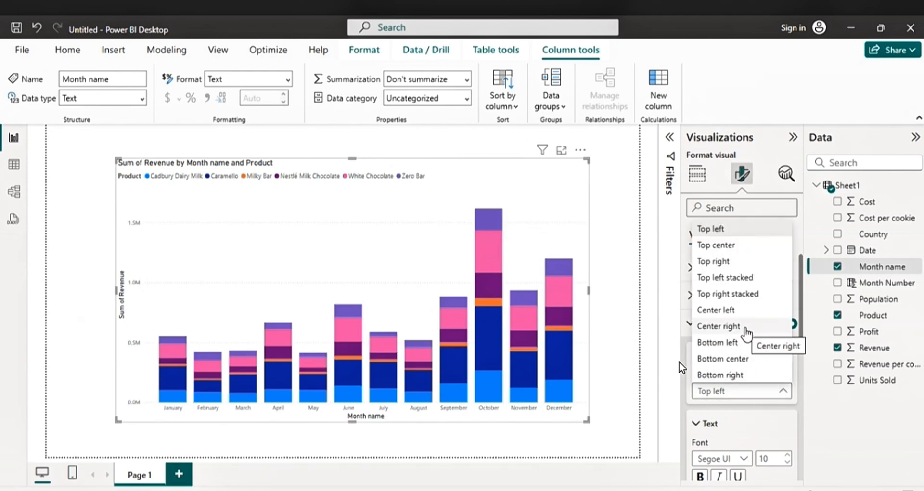
pyautogui.click(719, 326)
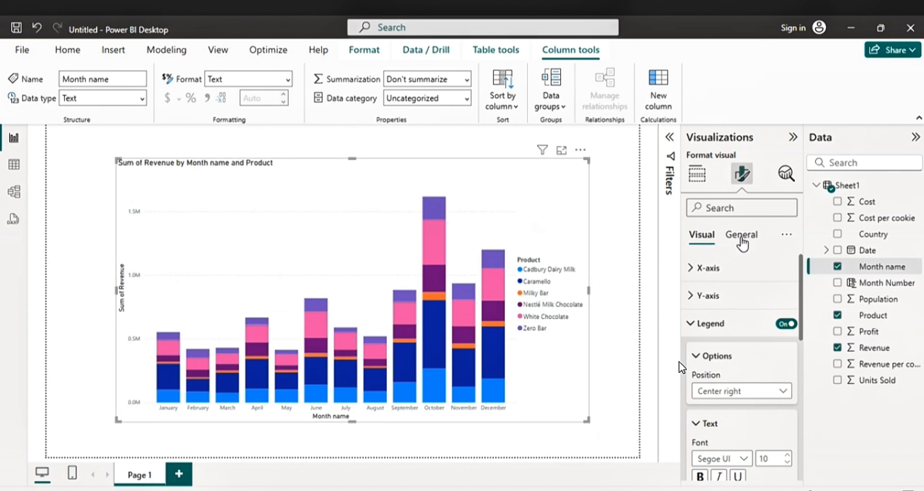
pyautogui.moveTo(738, 247)
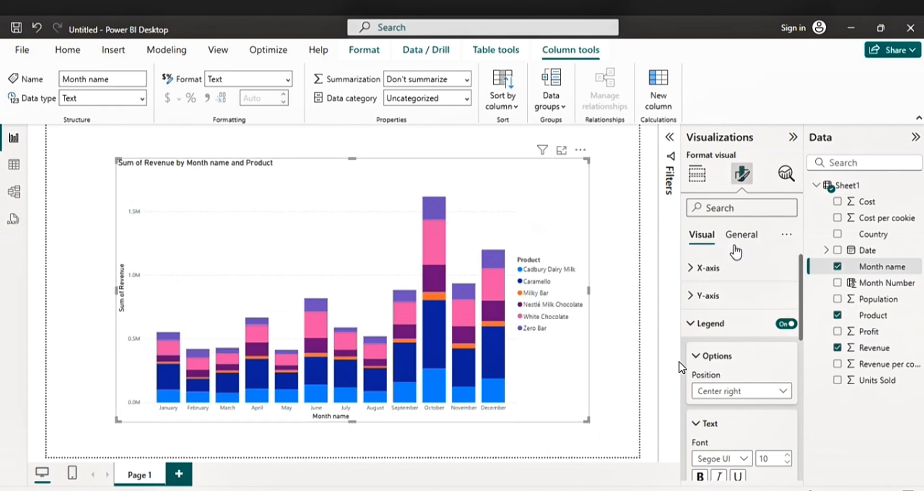
pyautogui.click(740, 234)
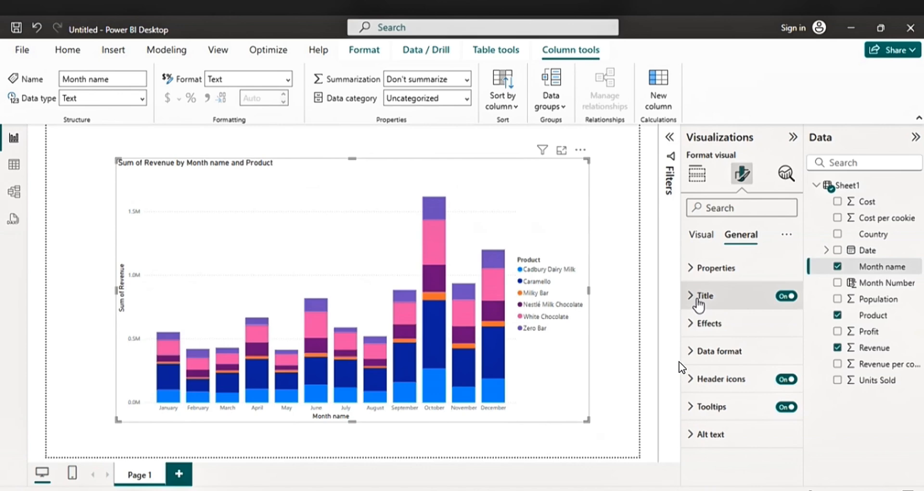
# Make the chart title bold and adjust its font size
pyautogui.click(703, 295)
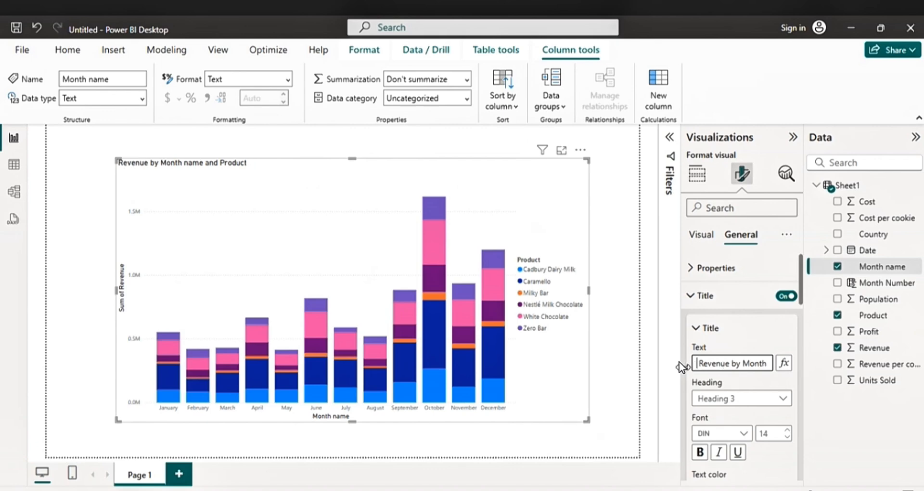
pyautogui.click(699, 452)
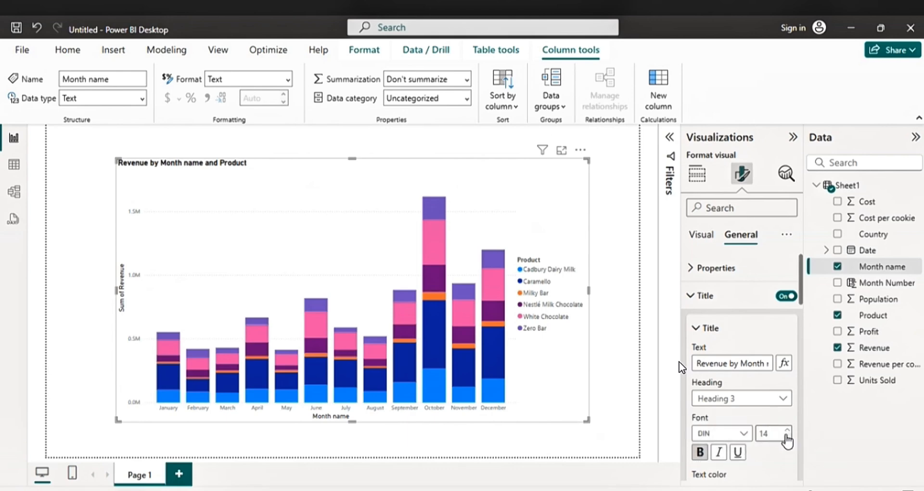
pyautogui.click(787, 437)
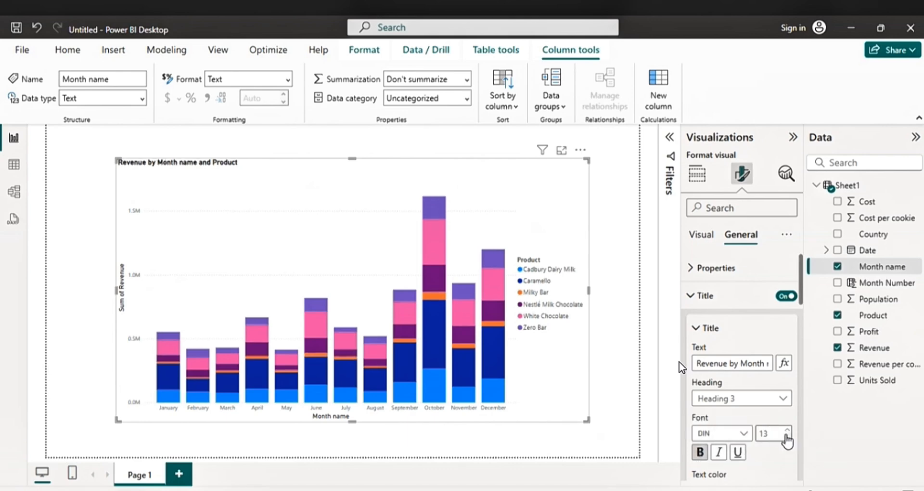
pyautogui.click(788, 428)
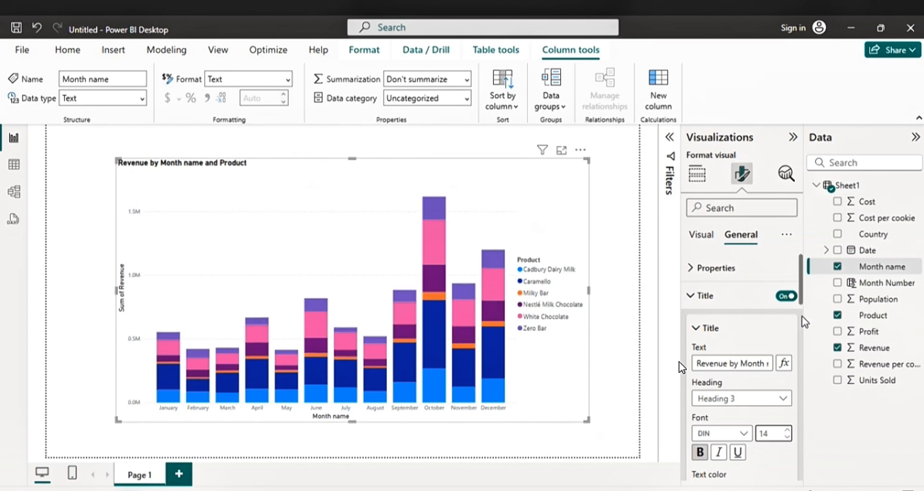
# Colour the title blue and center it horizontally
pyautogui.scroll(-3)
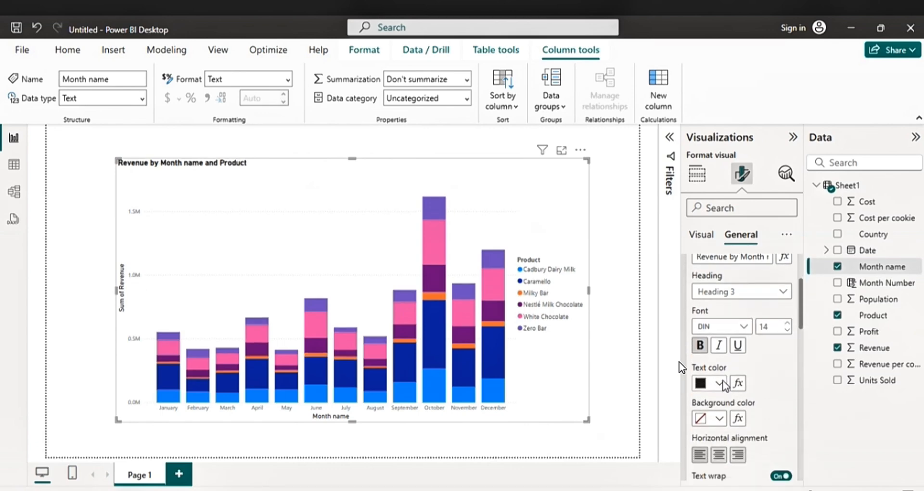
pyautogui.click(720, 383)
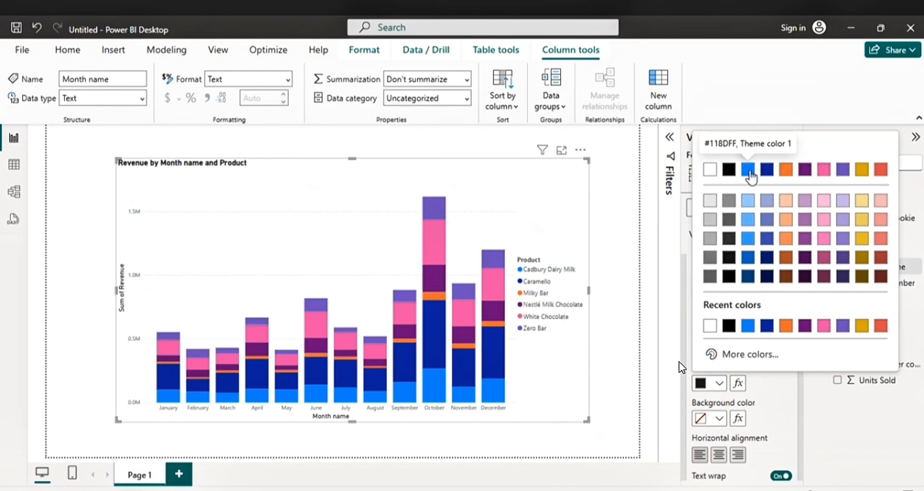
pyautogui.click(747, 170)
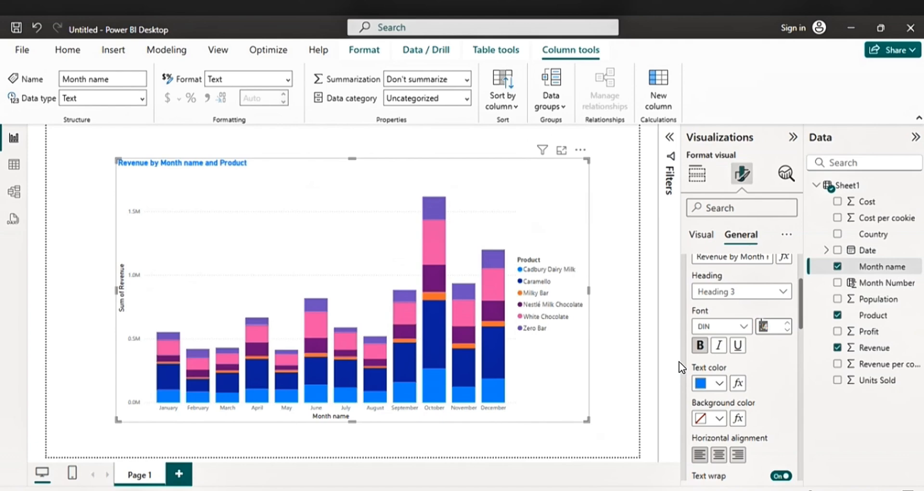
pyautogui.write('10')
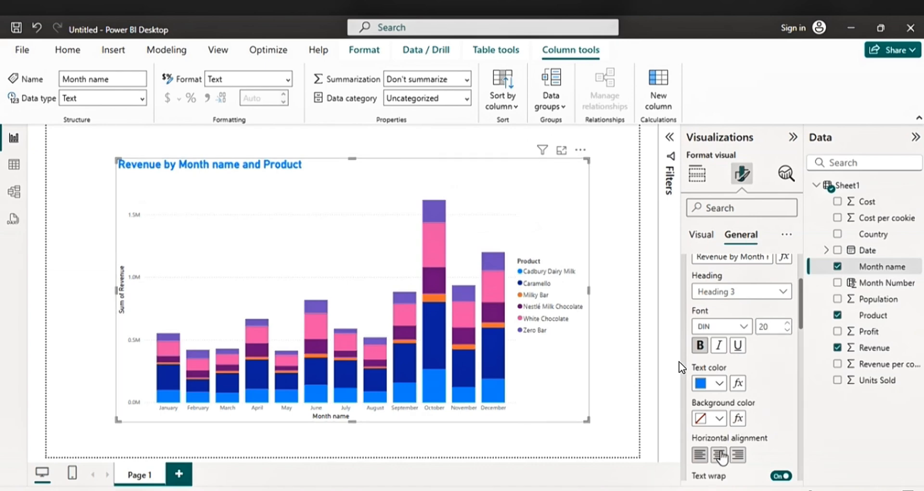
pyautogui.click(718, 454)
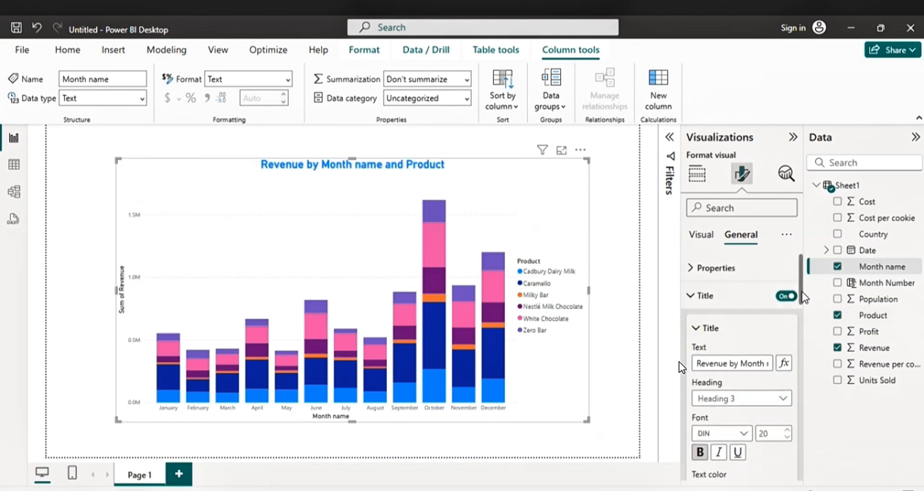
pyautogui.moveTo(711, 239)
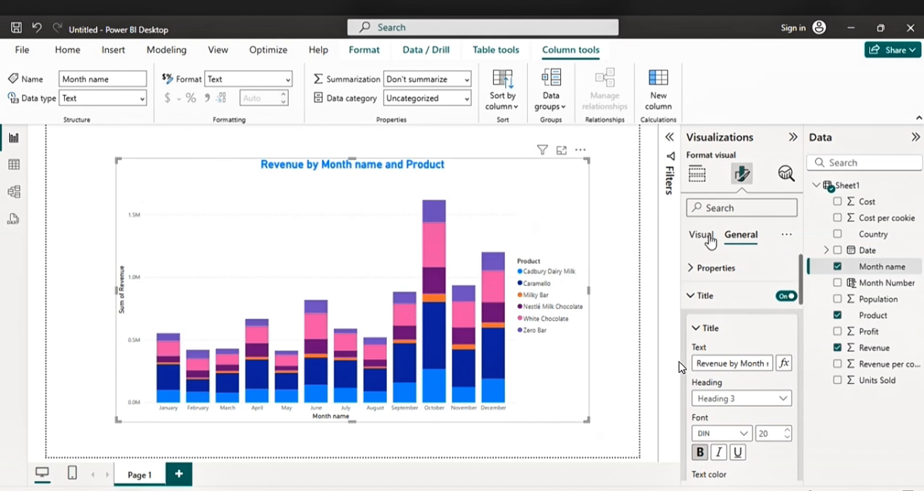
# Switch the Shadow toggle On under General > Effects
pyautogui.click(702, 295)
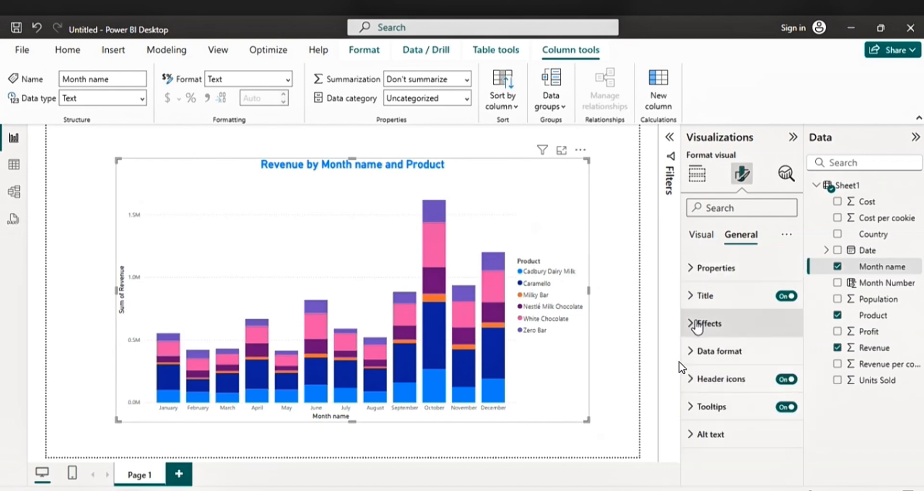
pyautogui.click(708, 323)
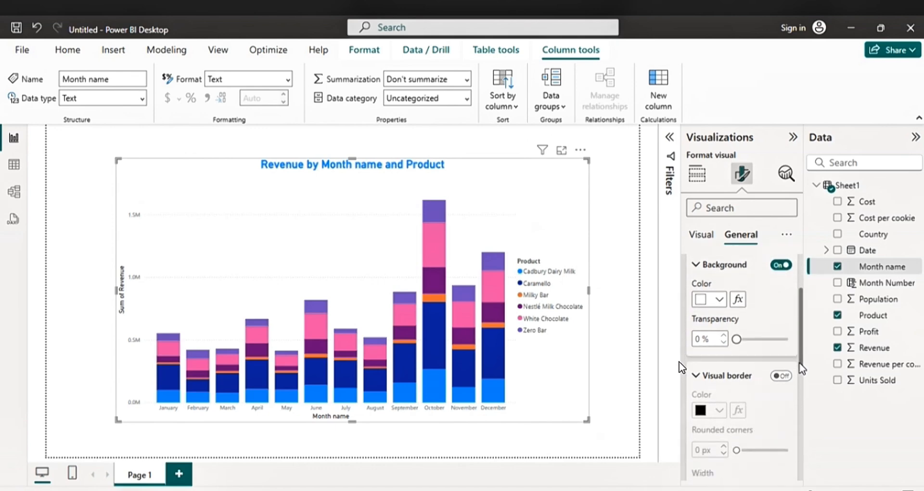
pyautogui.scroll(-3)
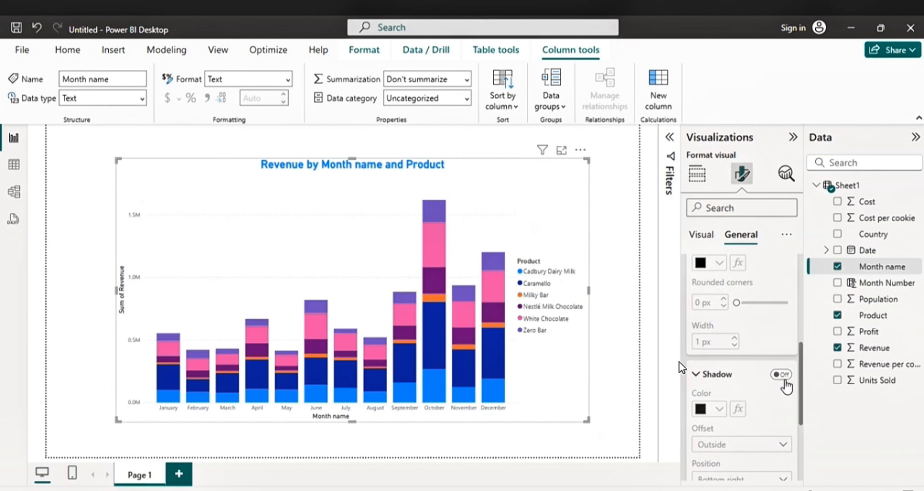
pyautogui.click(780, 374)
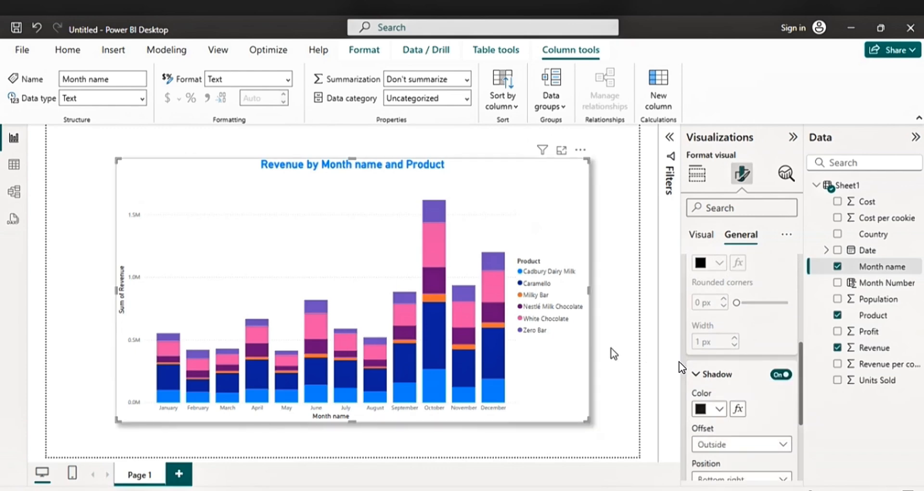